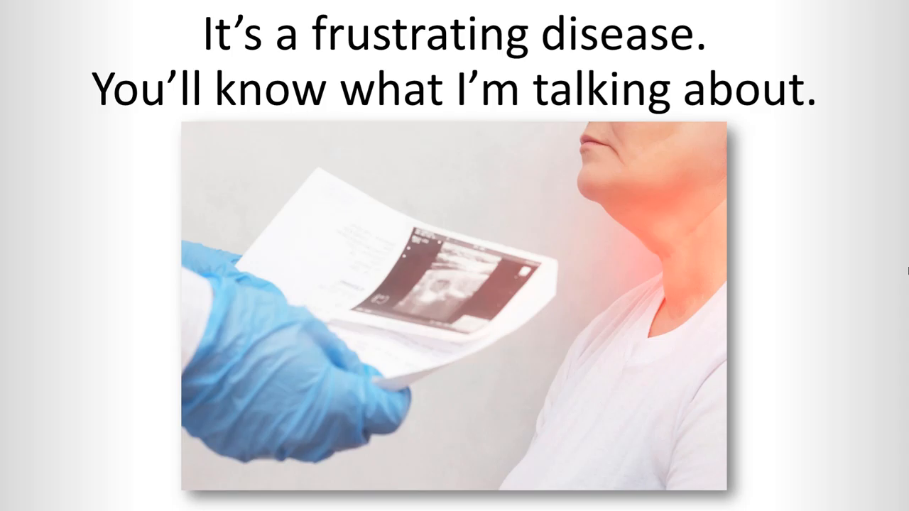
key(Right)
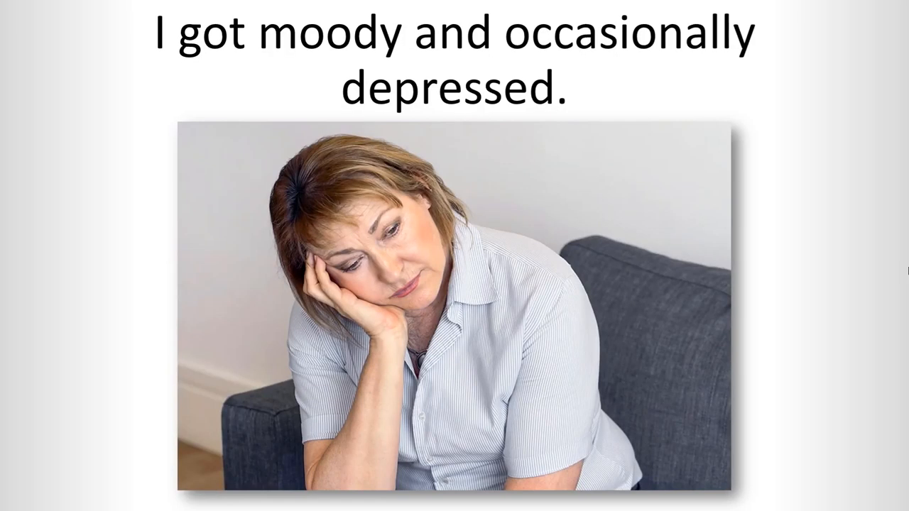
key(right)
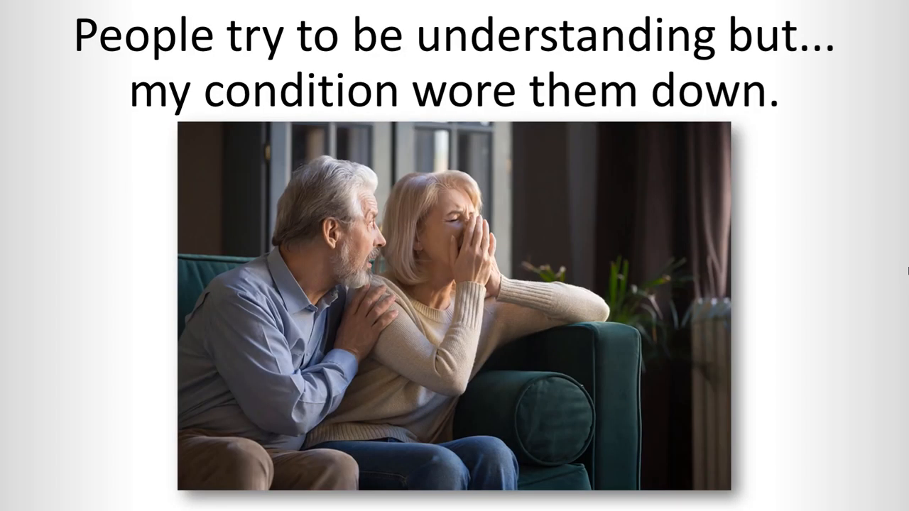
key(Right)
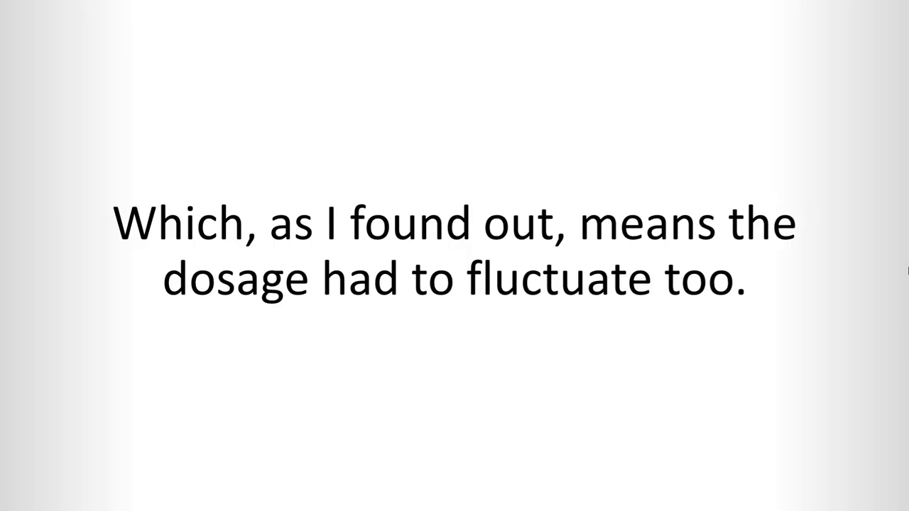
key(Right)
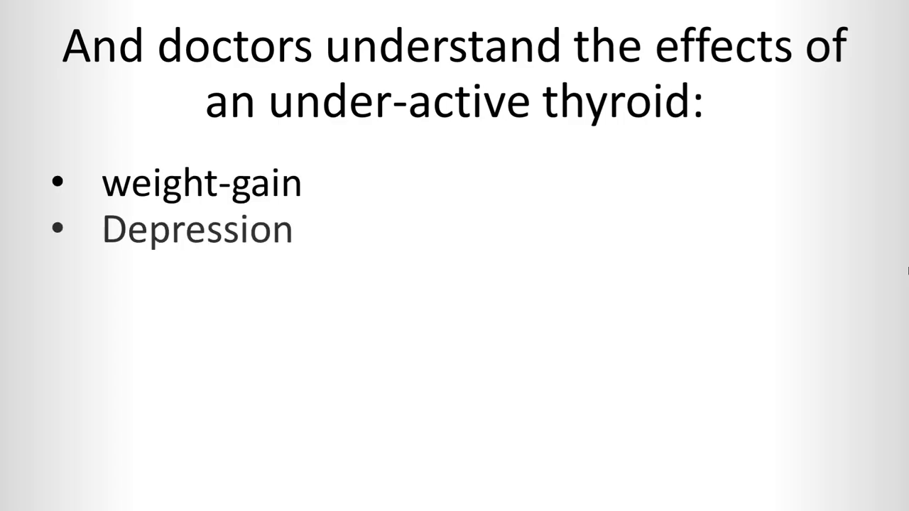
text(poor skin and hair quality)
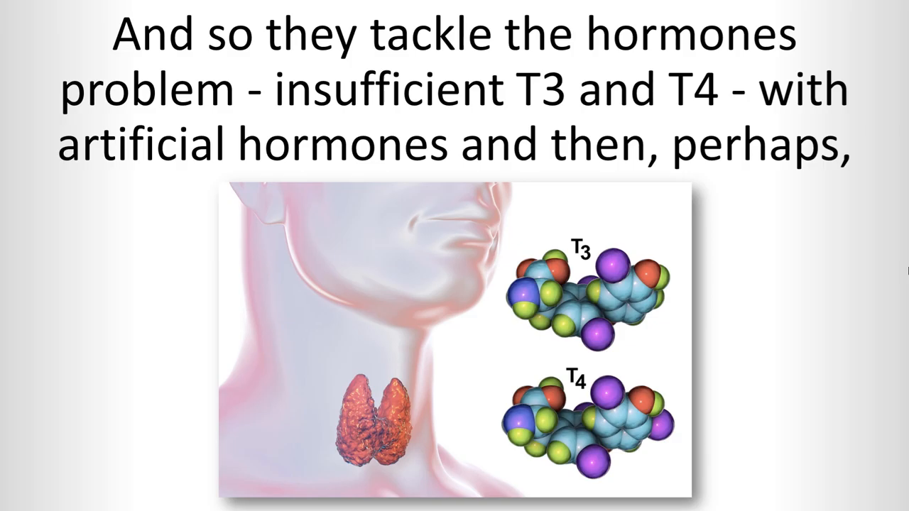
key(Right)
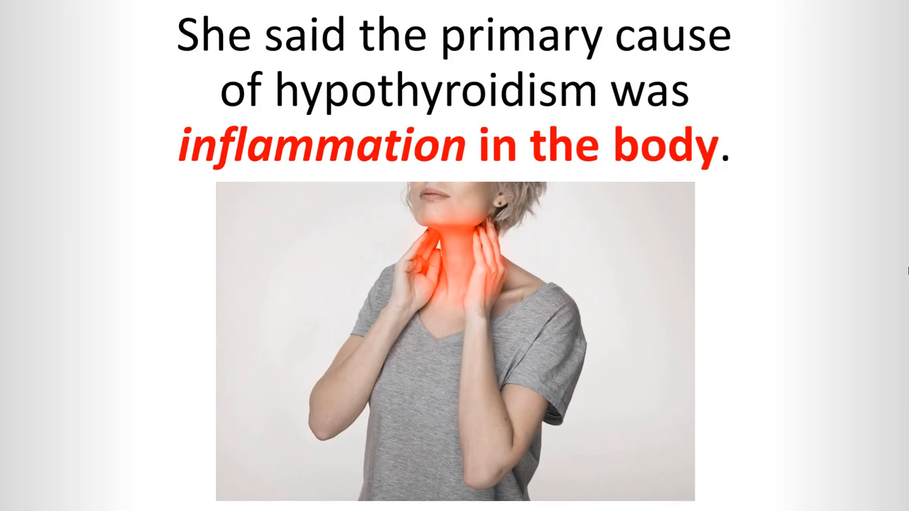
key(right)
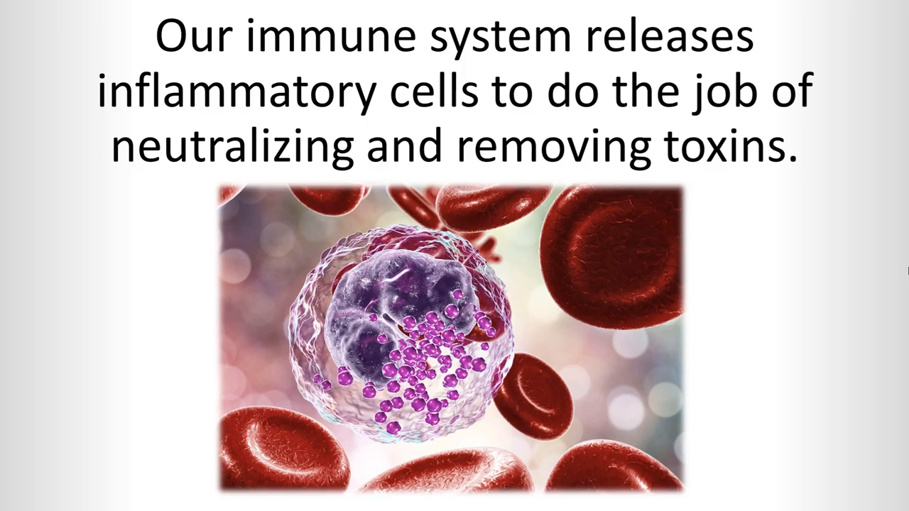
key(right)
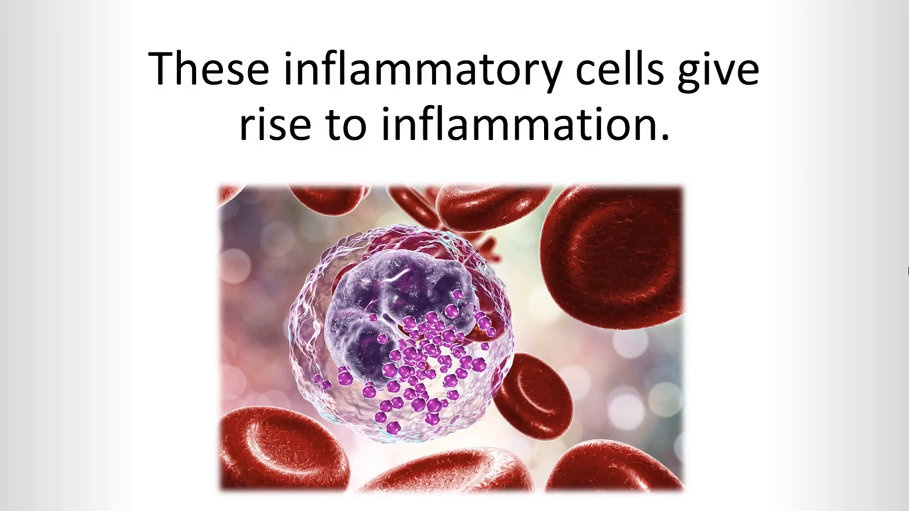
key(Right)
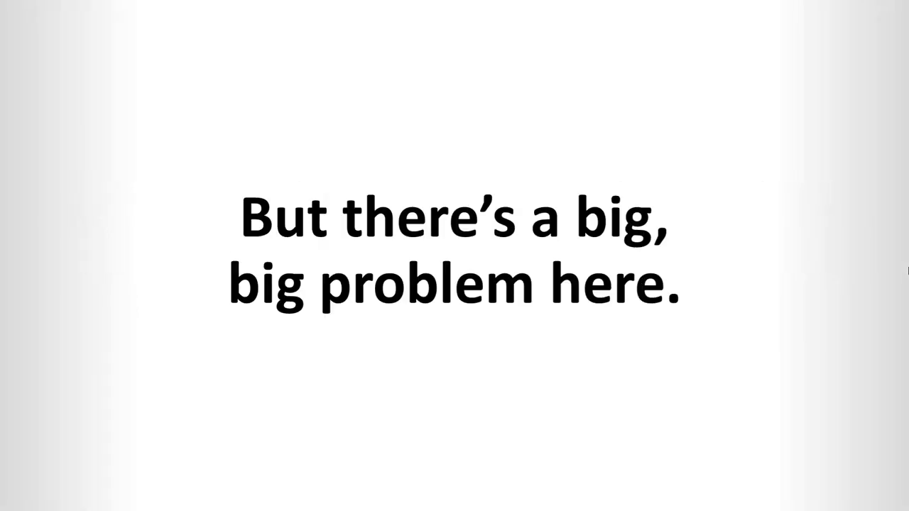
key(Right)
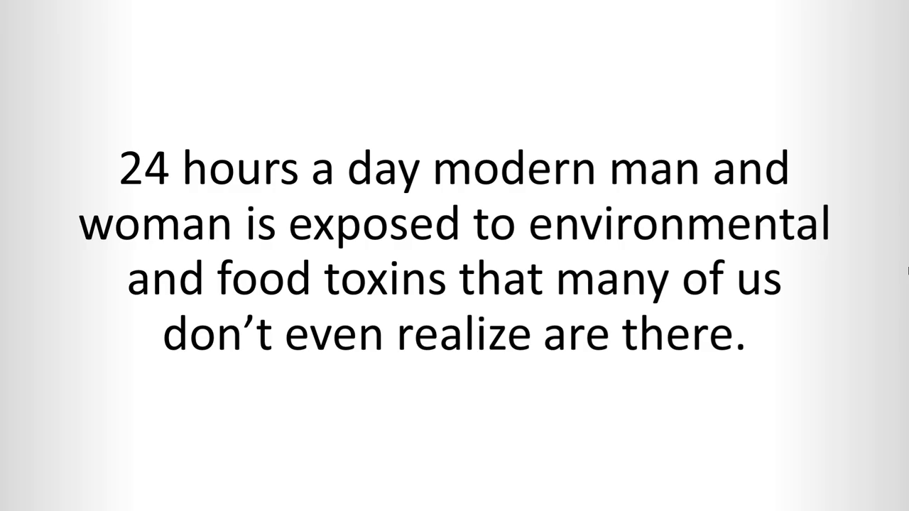
key(Right)
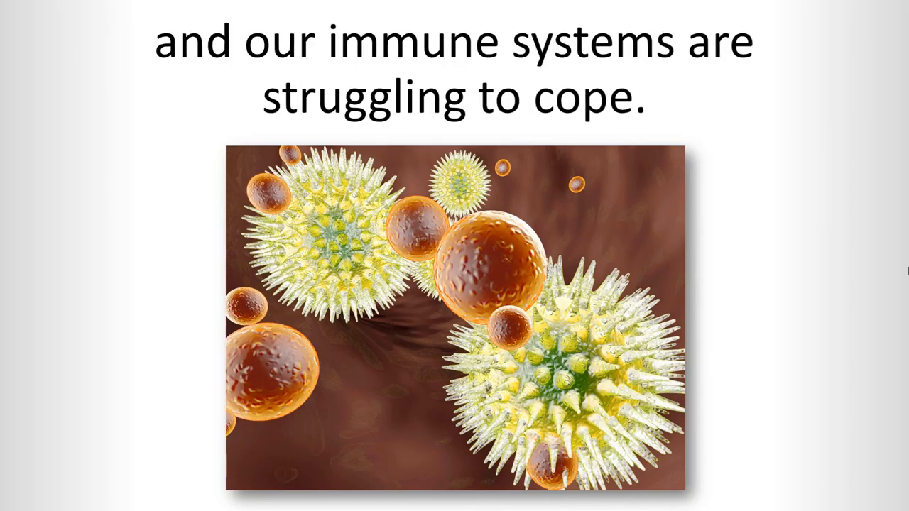
key(Right)
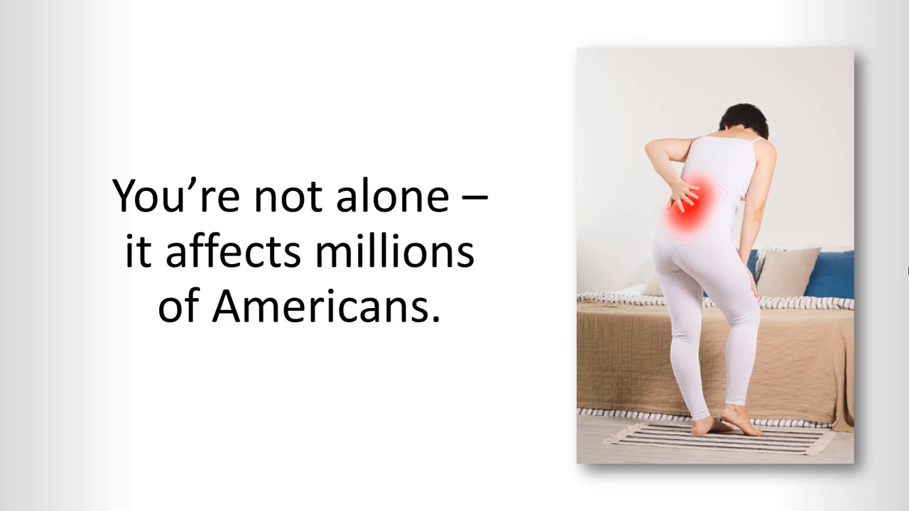
key(Right)
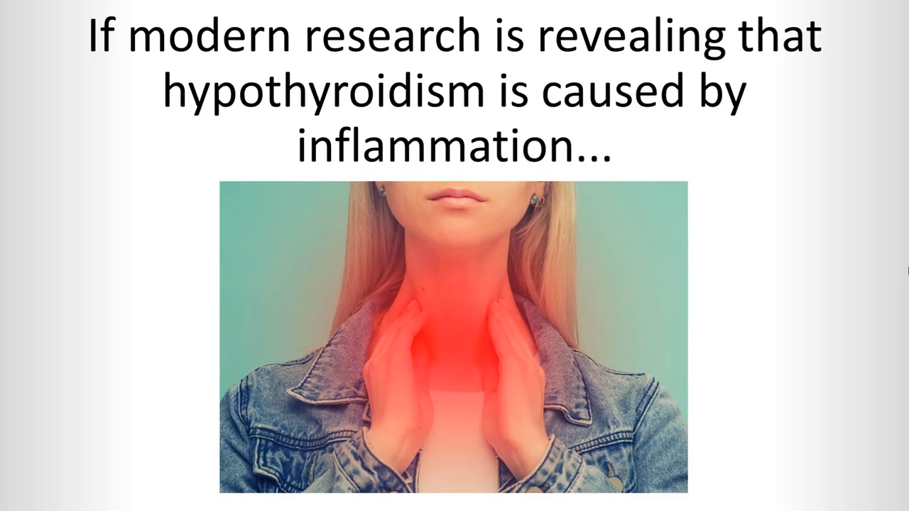
key(right)
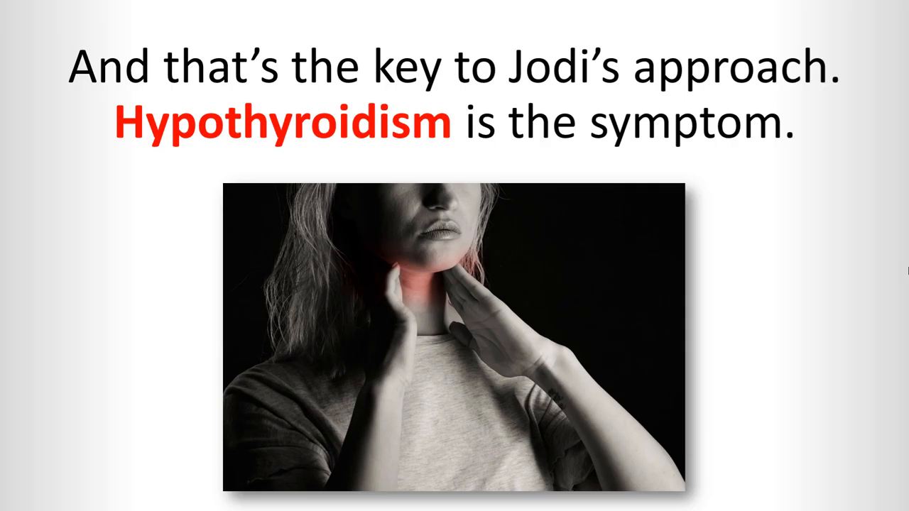
key(right)
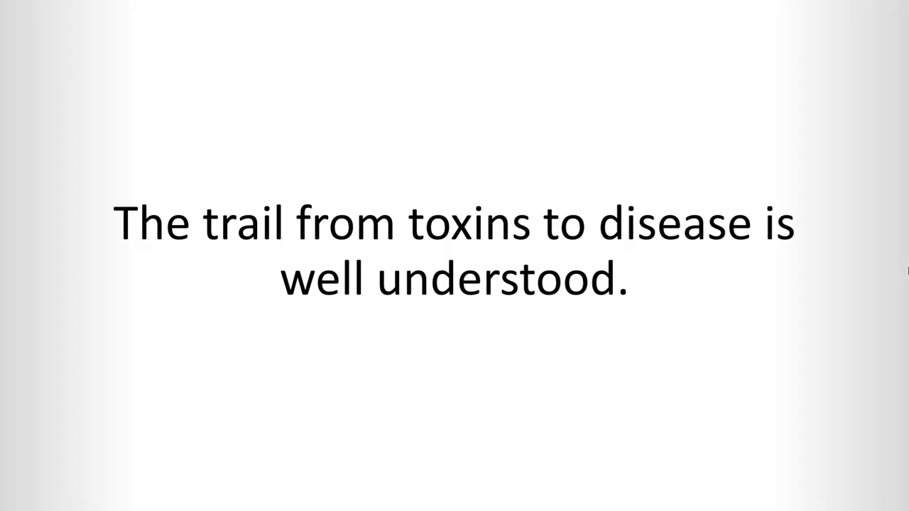
key(right)
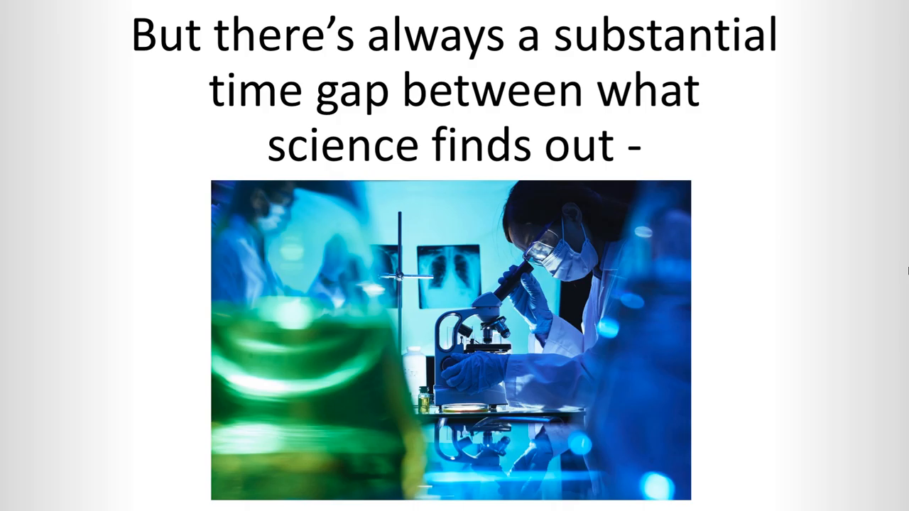
key(Right)
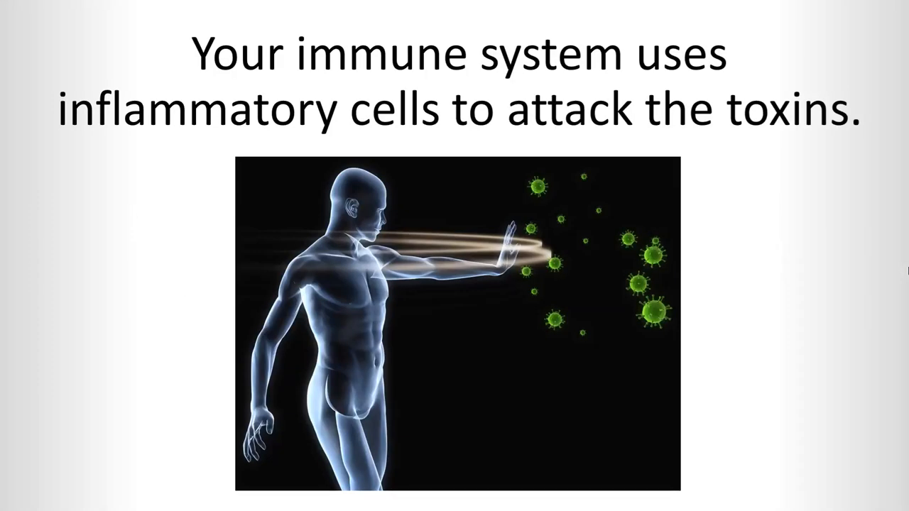
key(right)
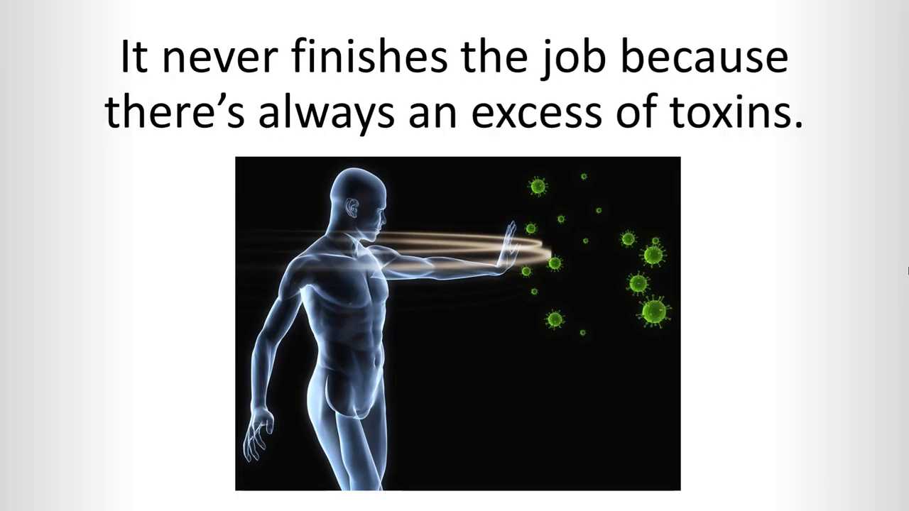
key(Right)
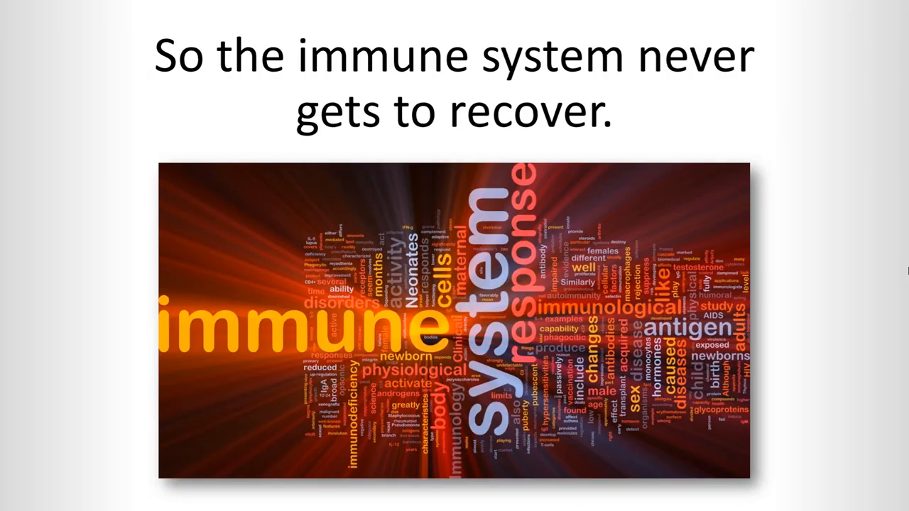
key(right)
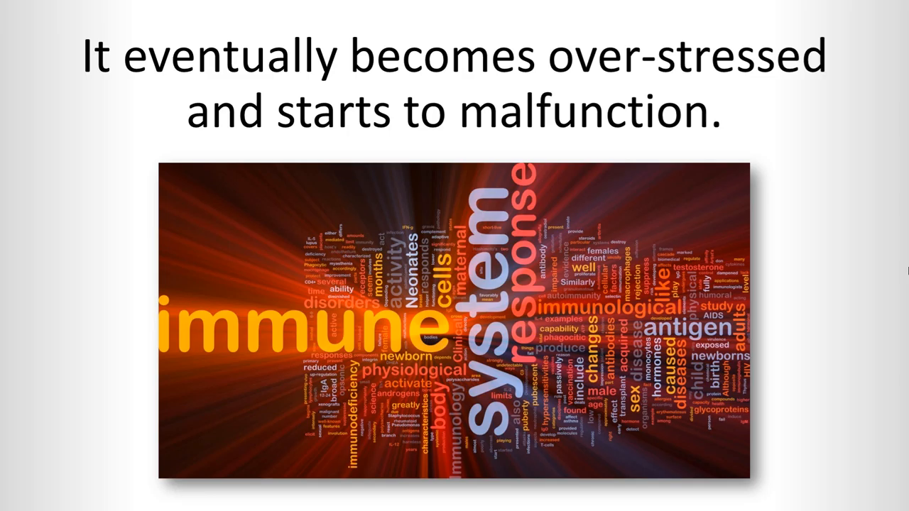
key(Right)
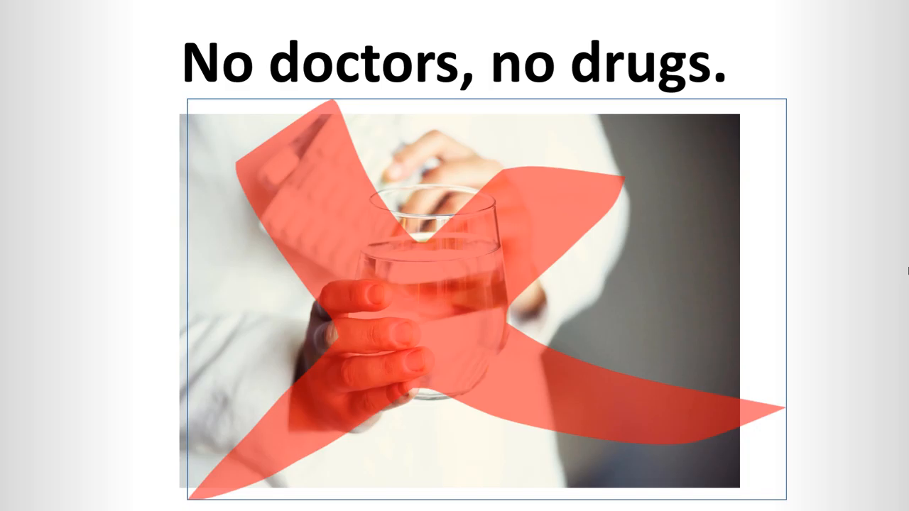
key(Right)
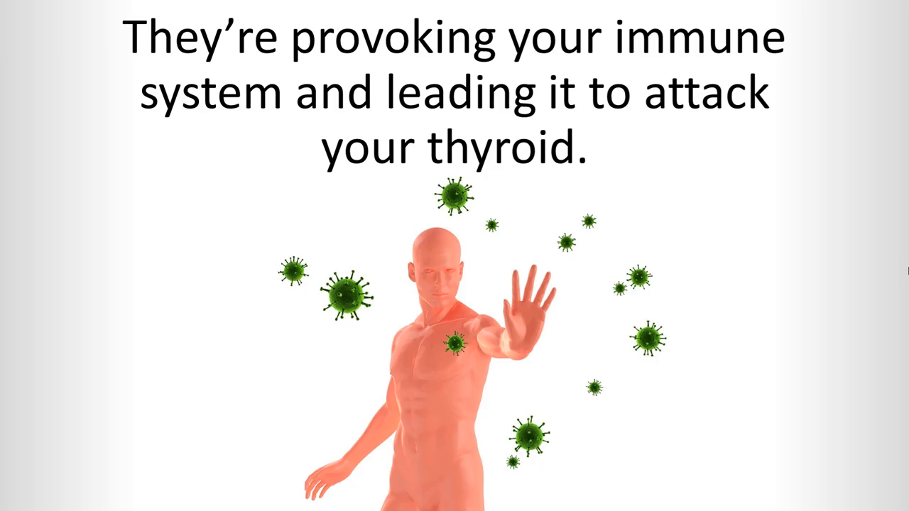
key(right)
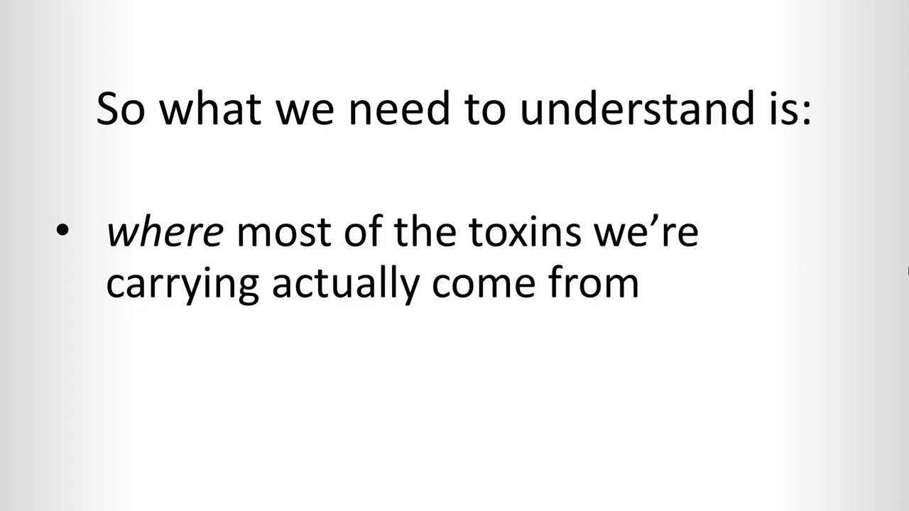
click(455, 255)
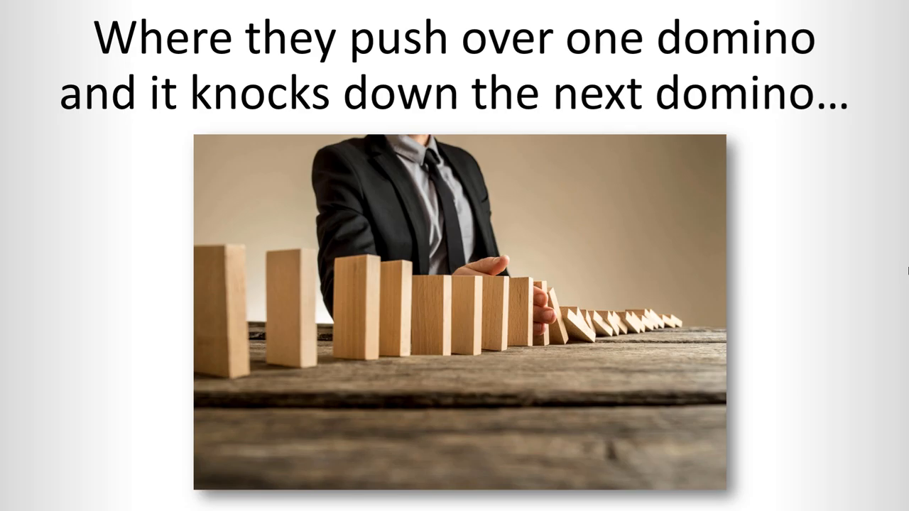
key(Right)
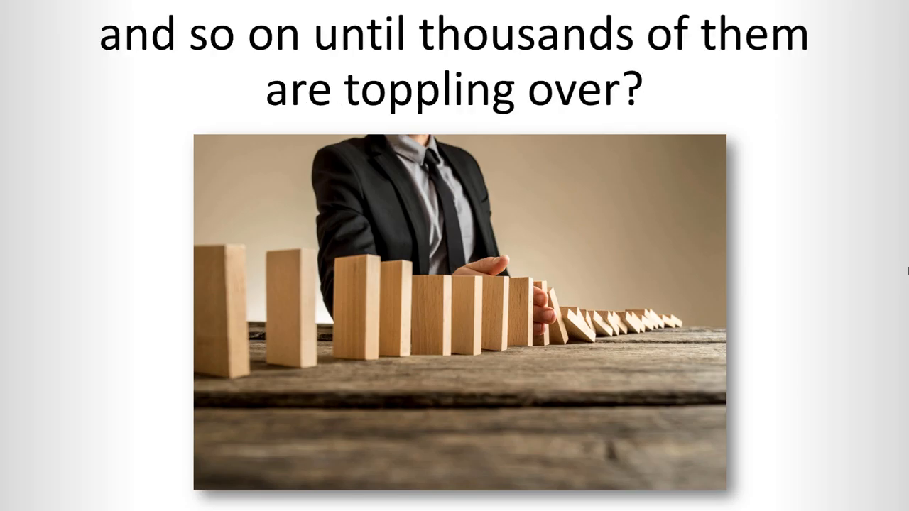
key(Right)
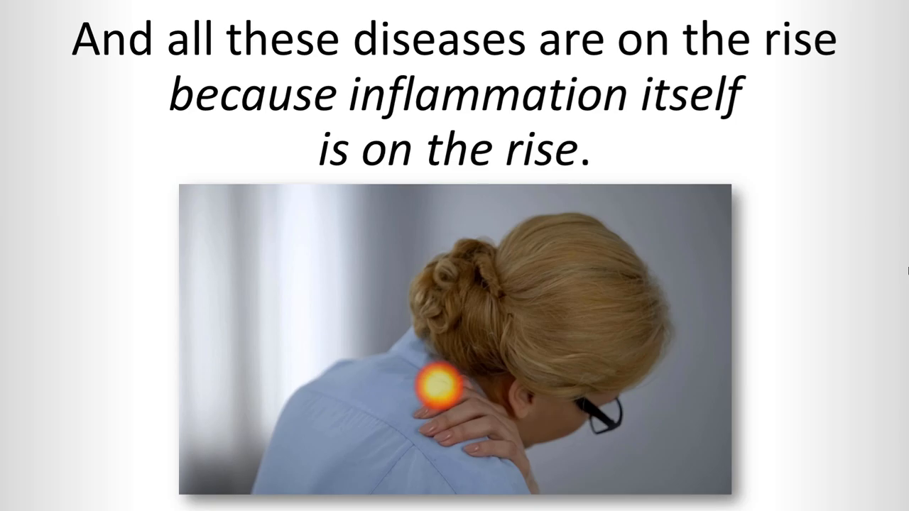
key(right)
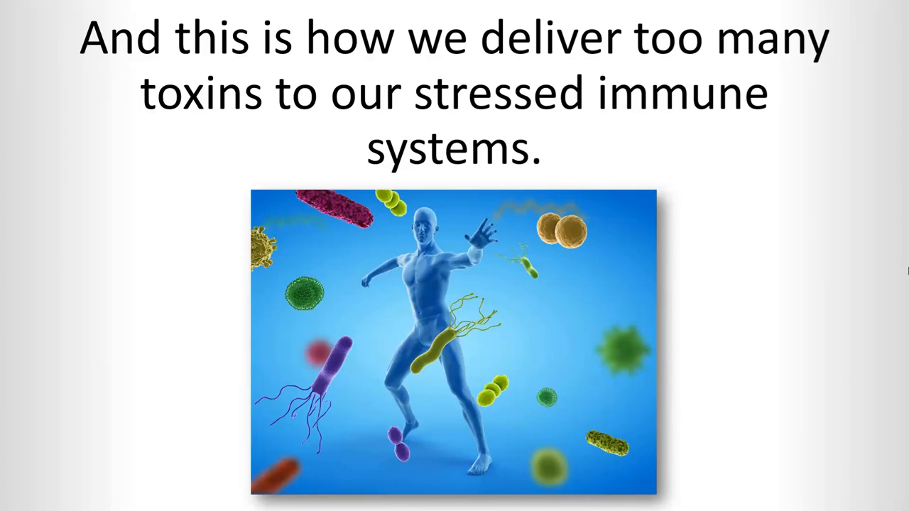
key(Right)
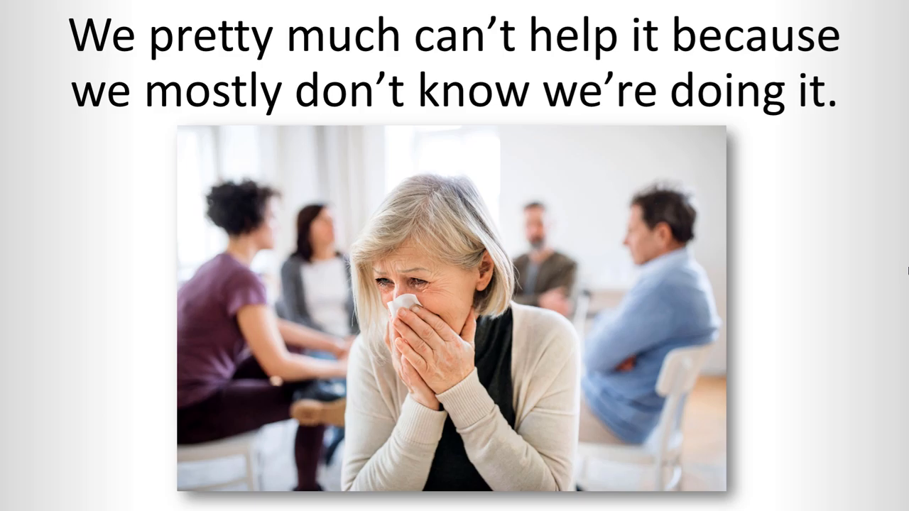
key(right)
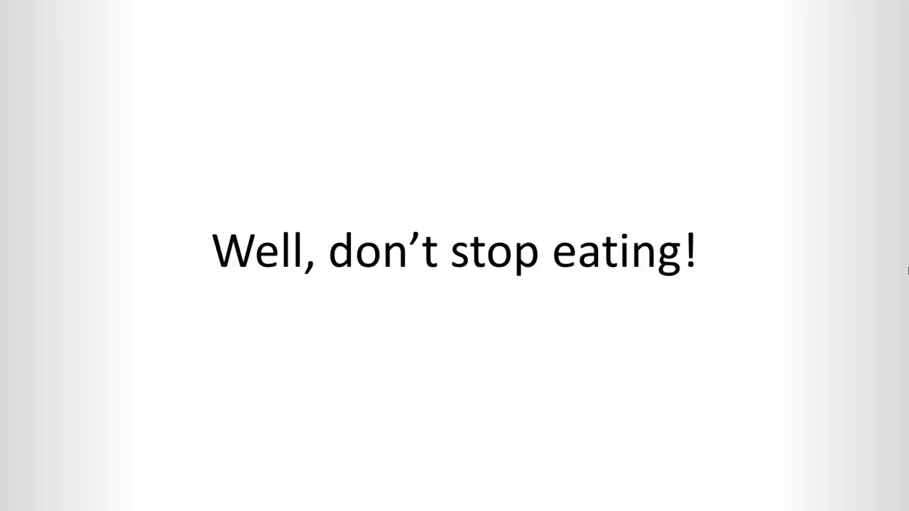
key(right)
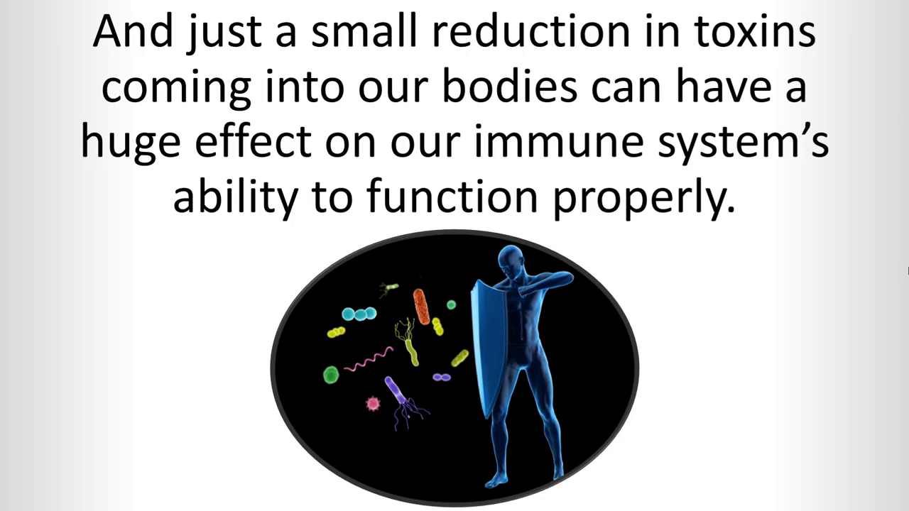
key(Right)
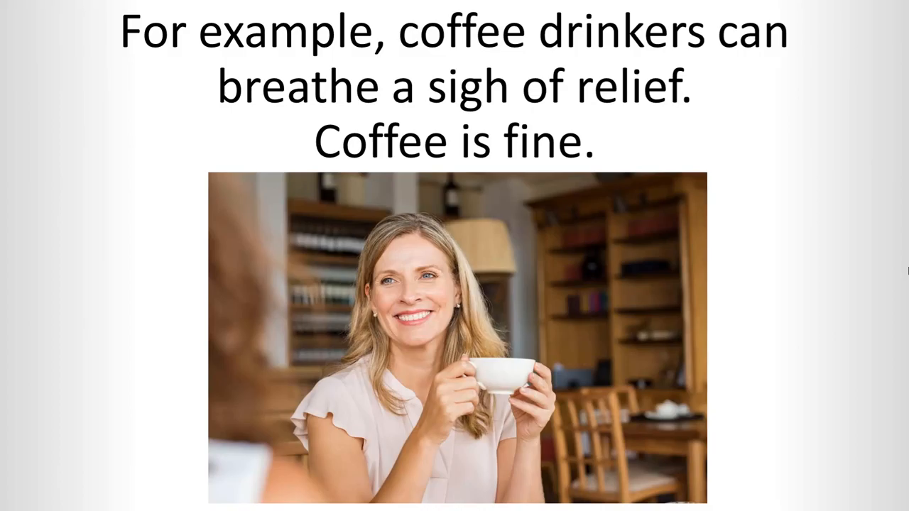
key(right)
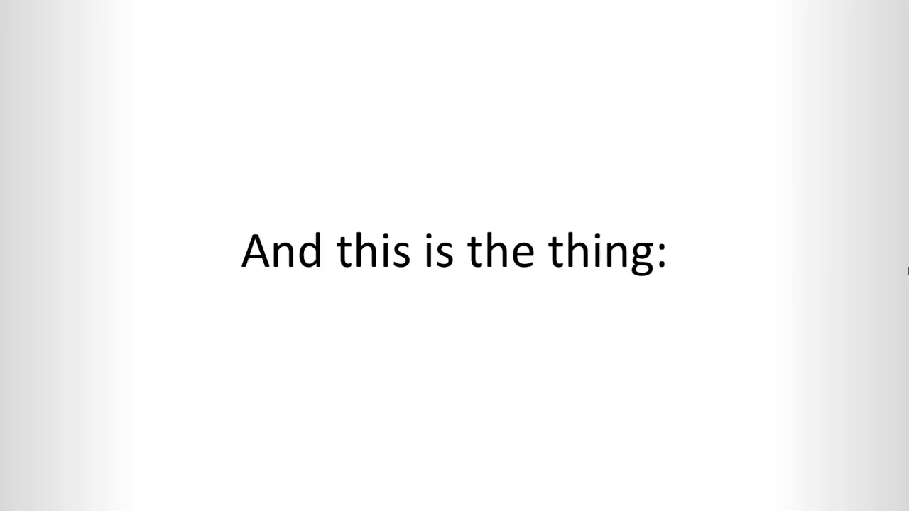
key(Right)
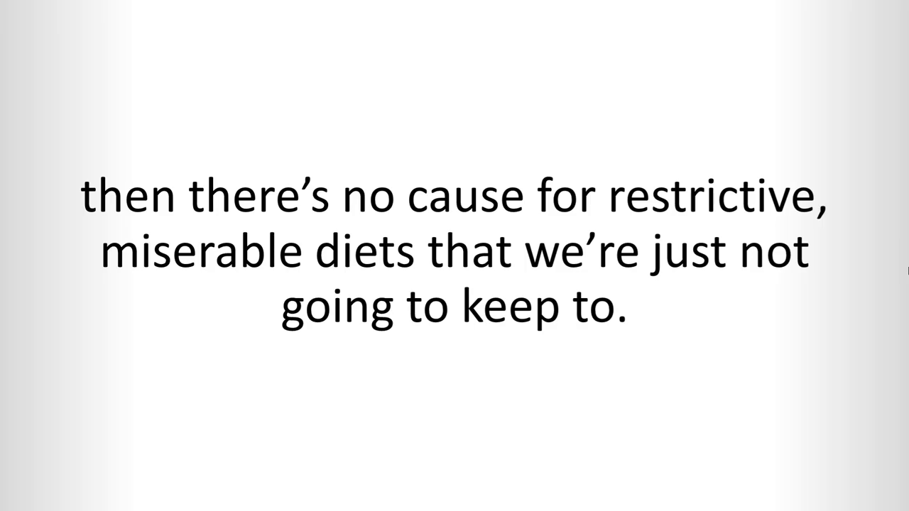
key(Right)
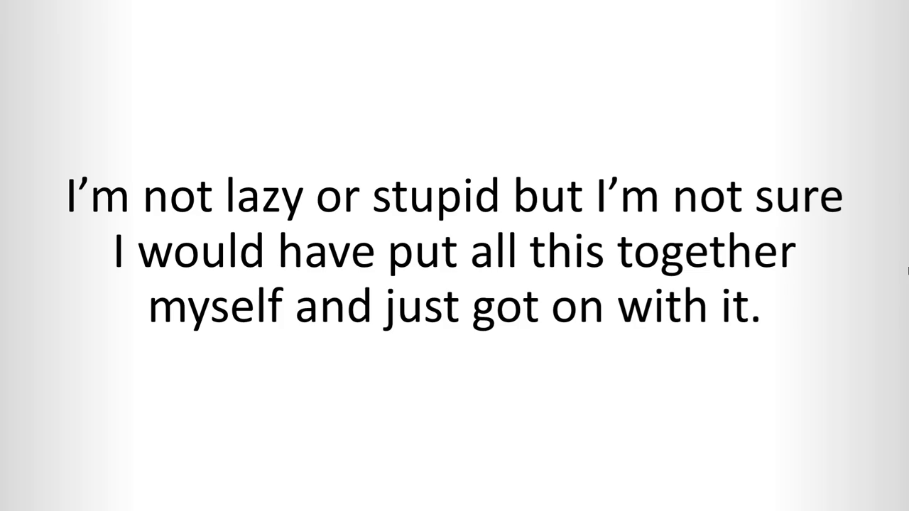
key(right)
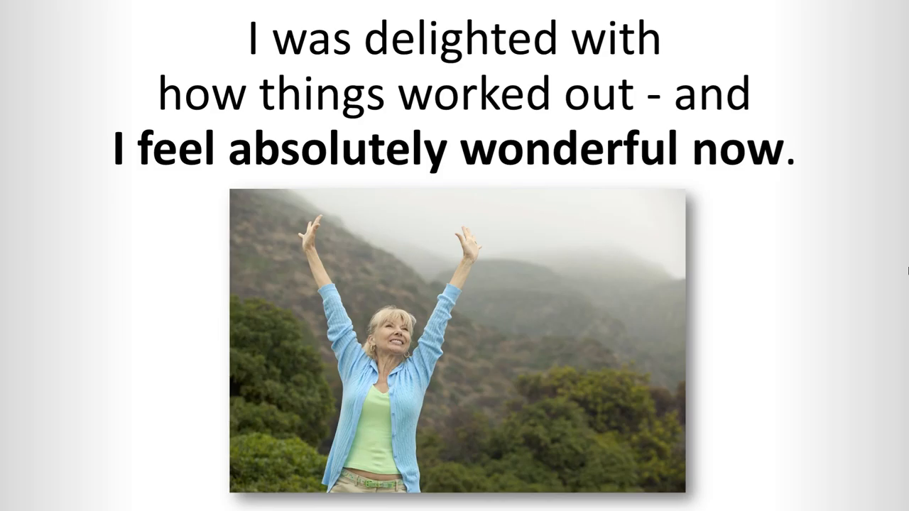
key(Right)
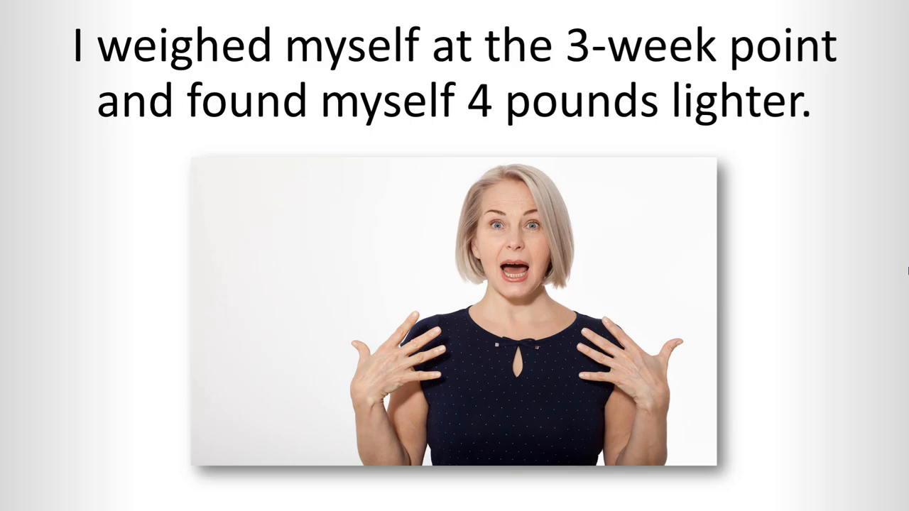
key(Right)
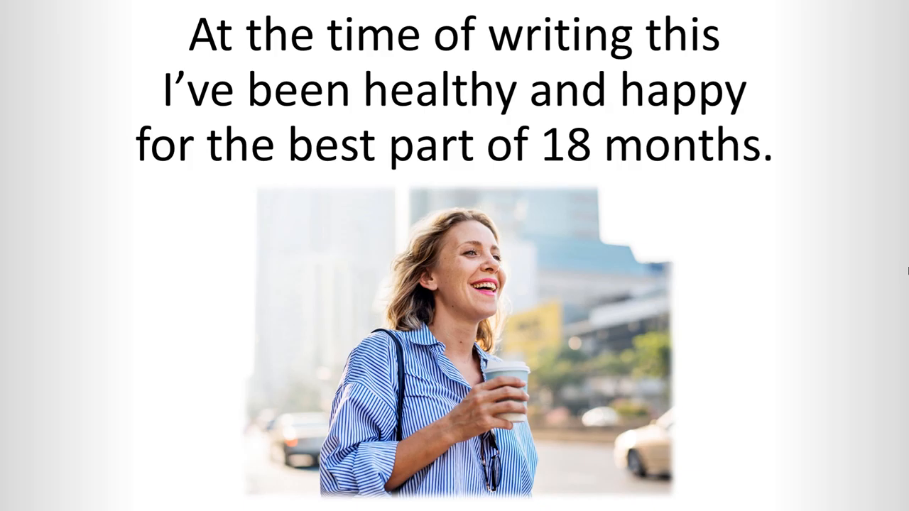
key(right)
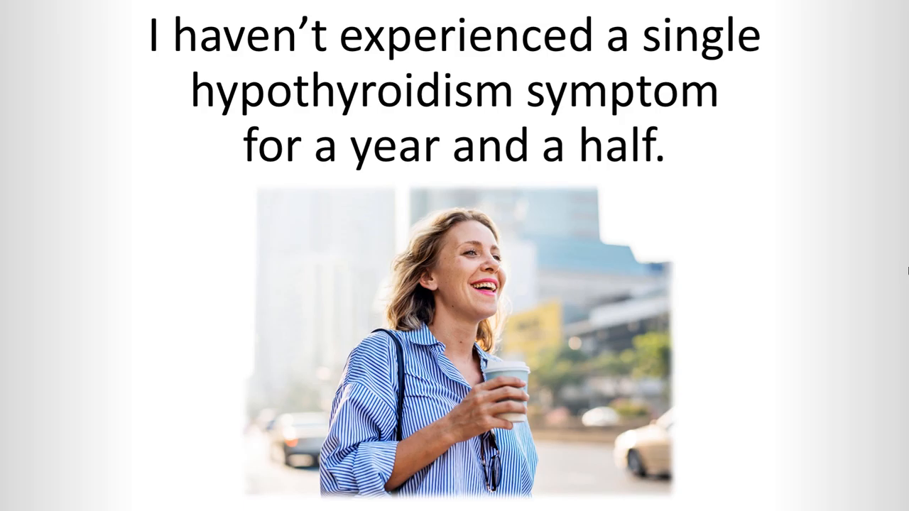
key(Right)
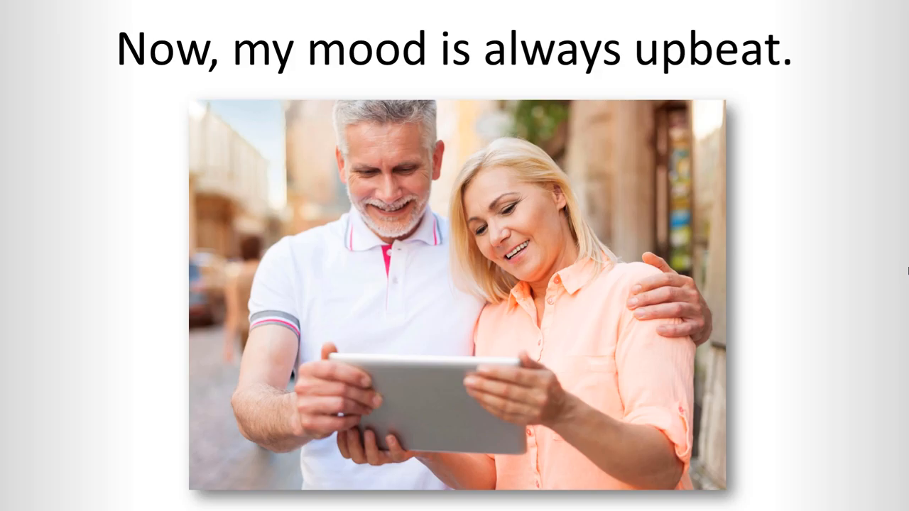
key(Right)
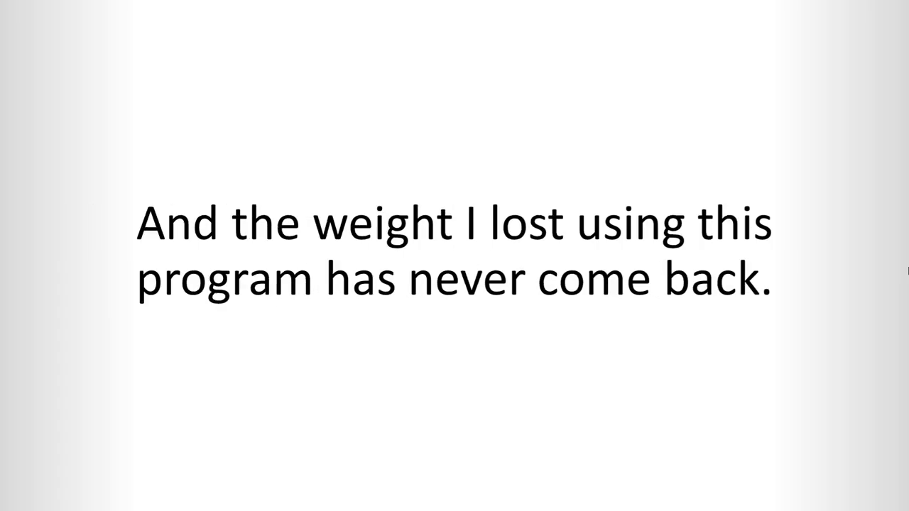
key(Right)
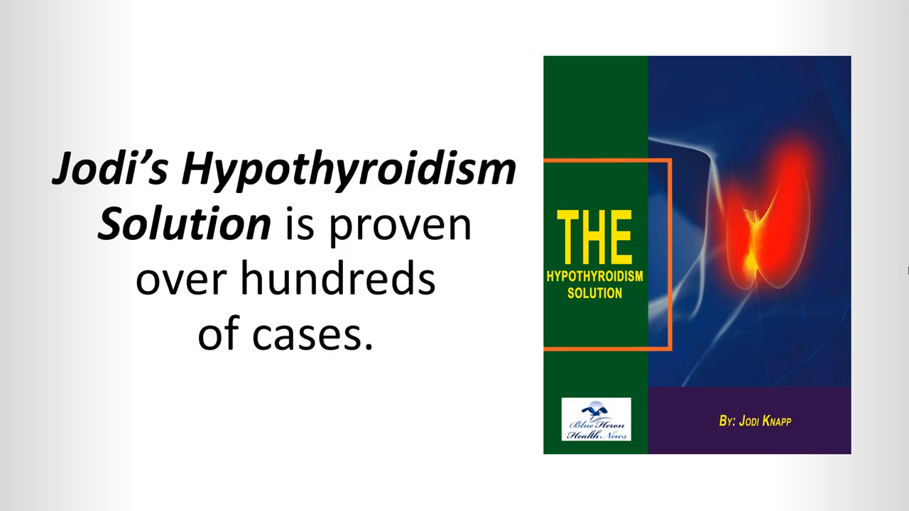
key(right)
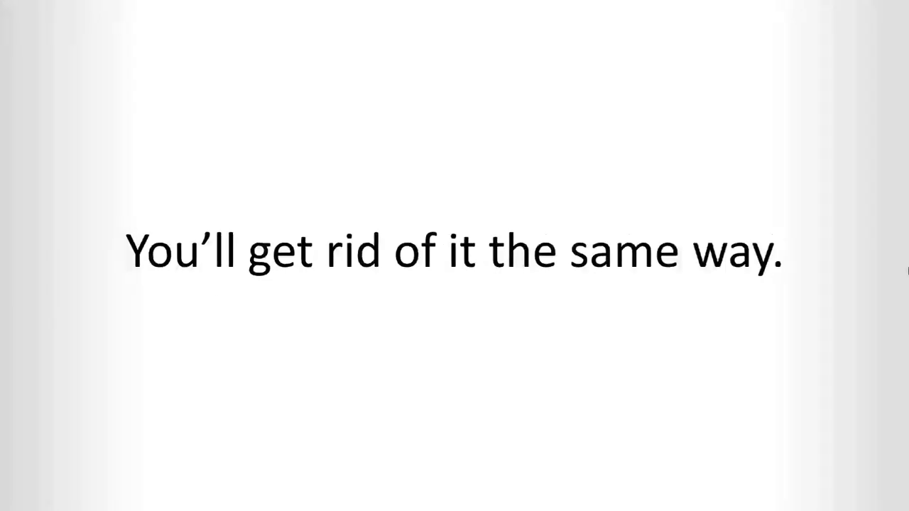
key(right)
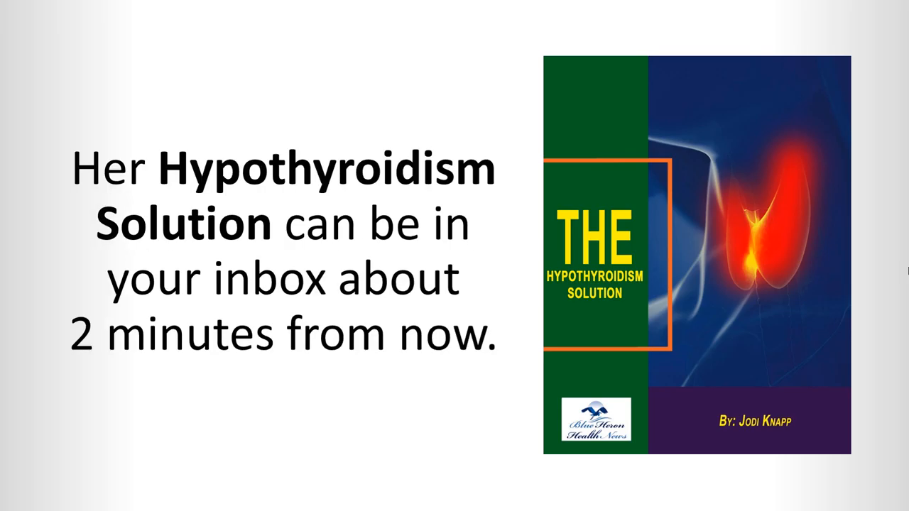
key(Right)
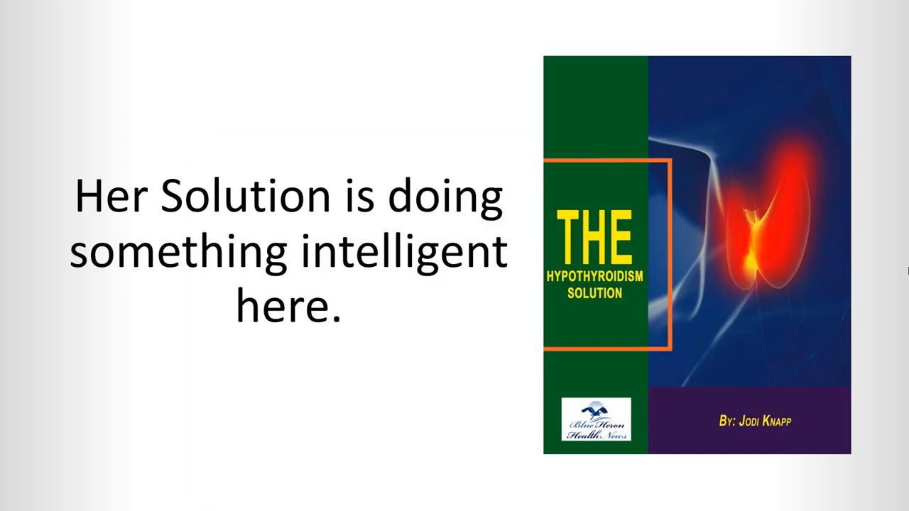
key(Right)
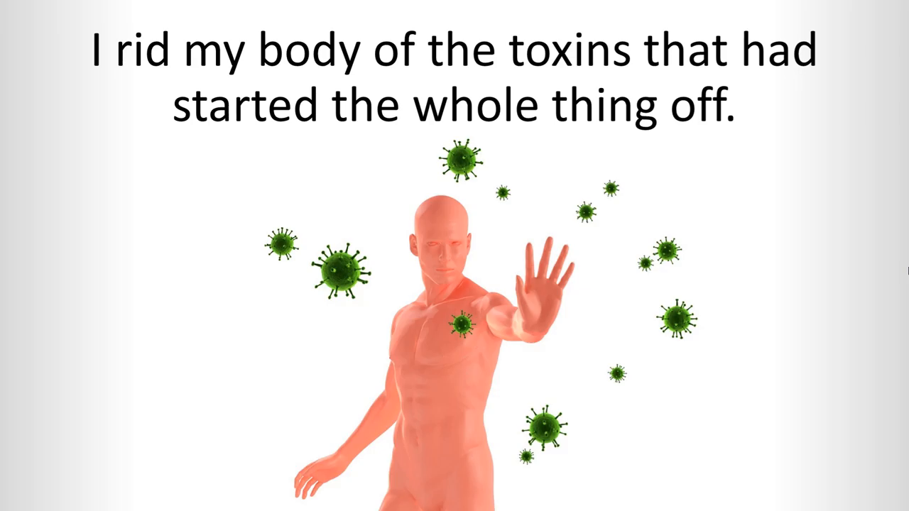
key(Right)
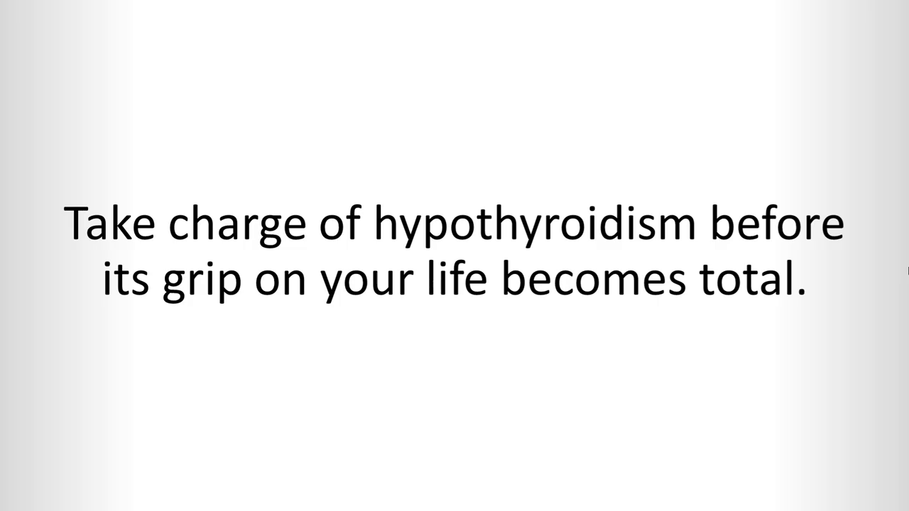
key(Right)
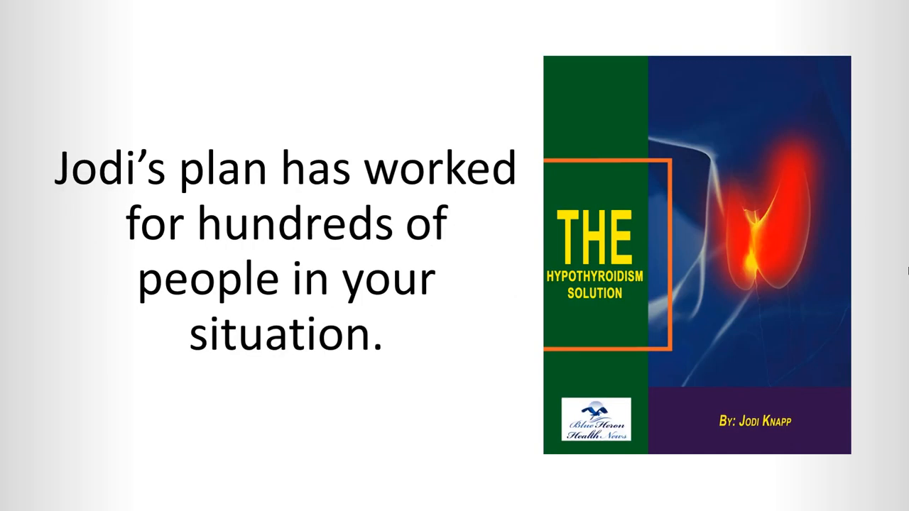